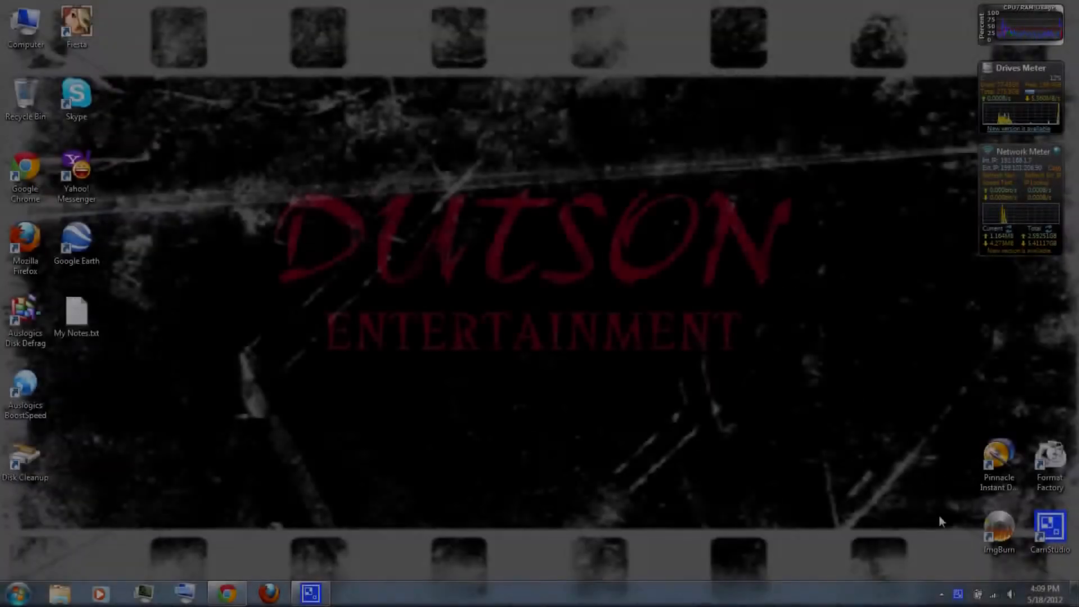
mouse_move(626, 548)
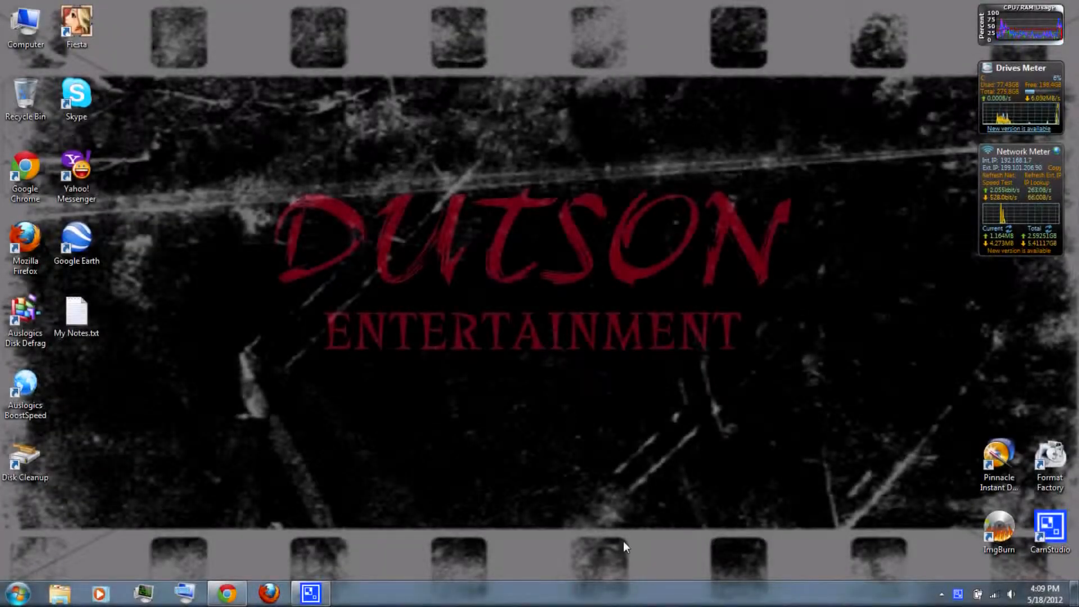
Download CleanRip-v1.0.4.zip for Wii from the WiiBrew CleanRip page to the desktop and close Chrome.
click(226, 593)
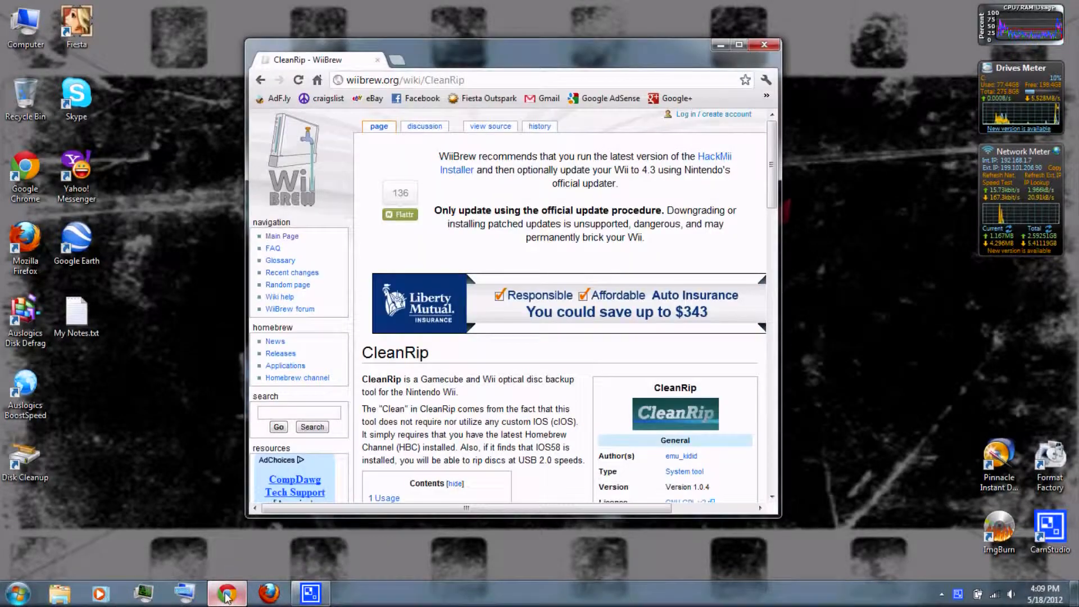
mouse_move(460, 303)
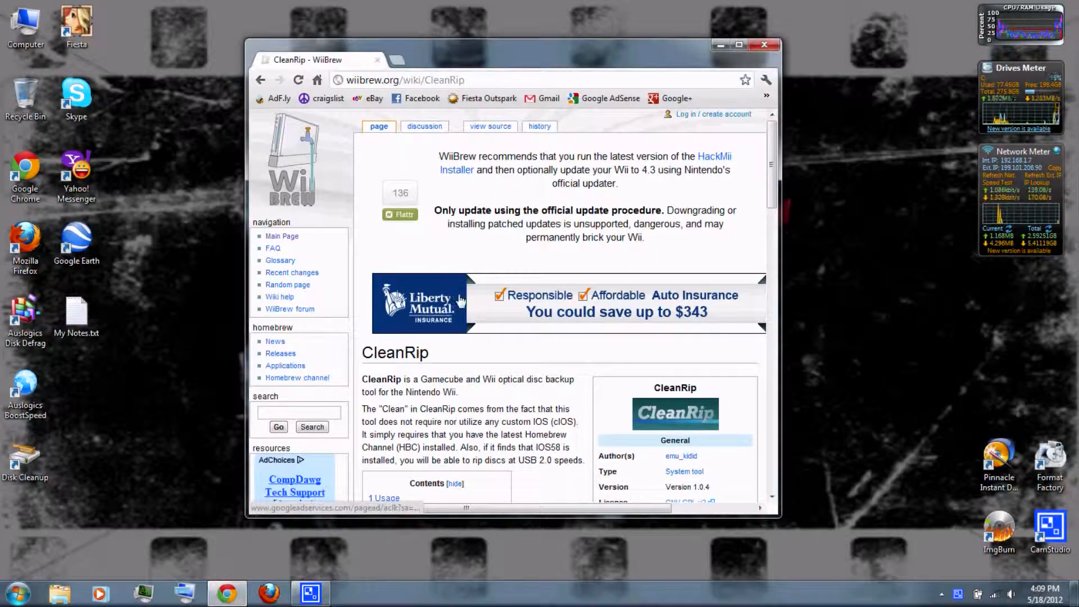
scroll(down, 3)
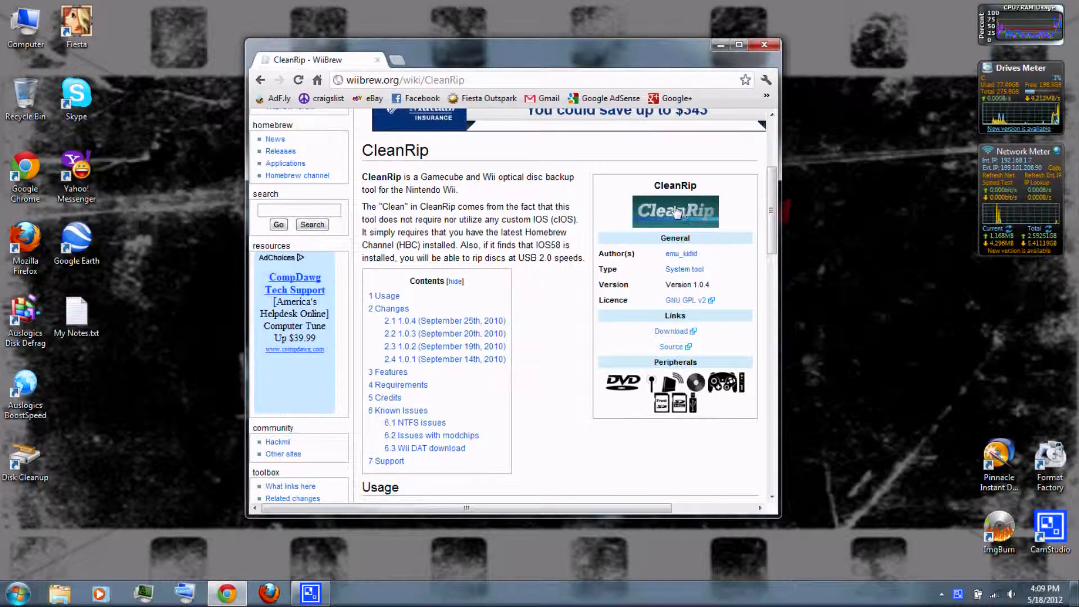
mouse_move(673, 331)
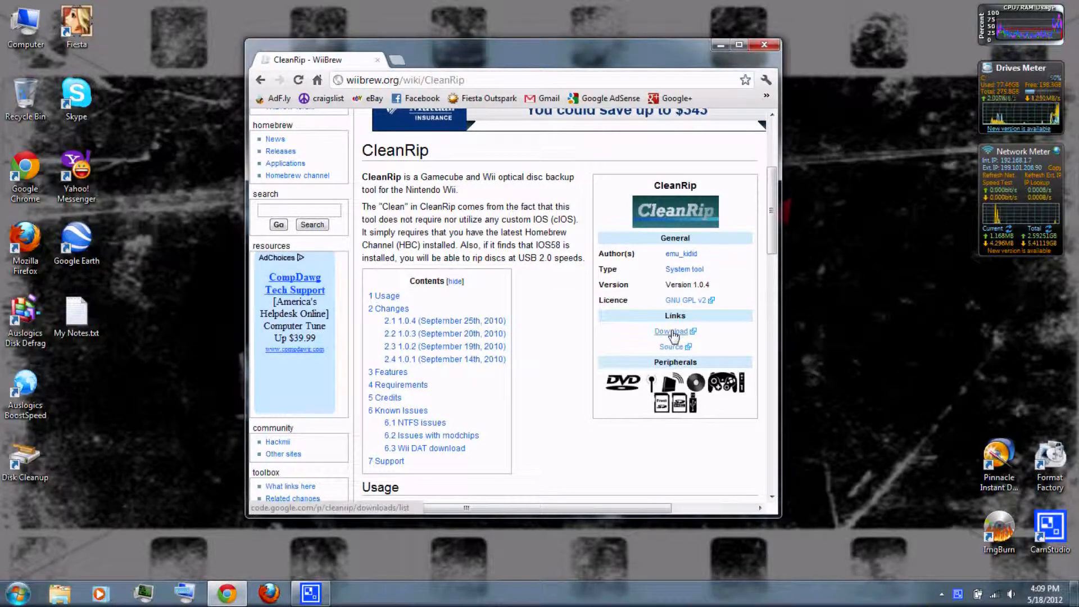
click(671, 330)
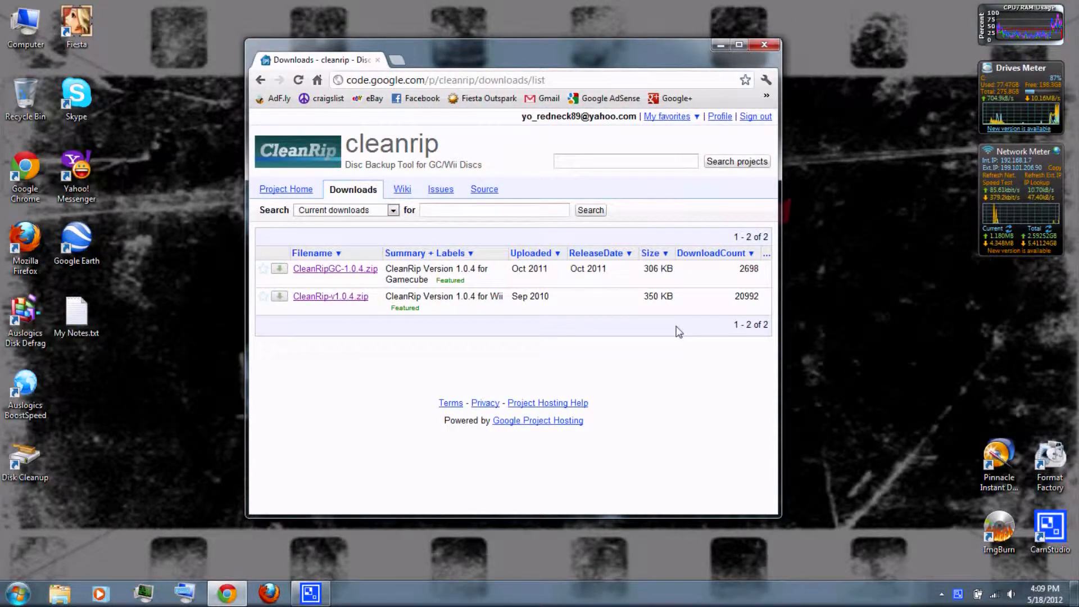
mouse_move(400, 290)
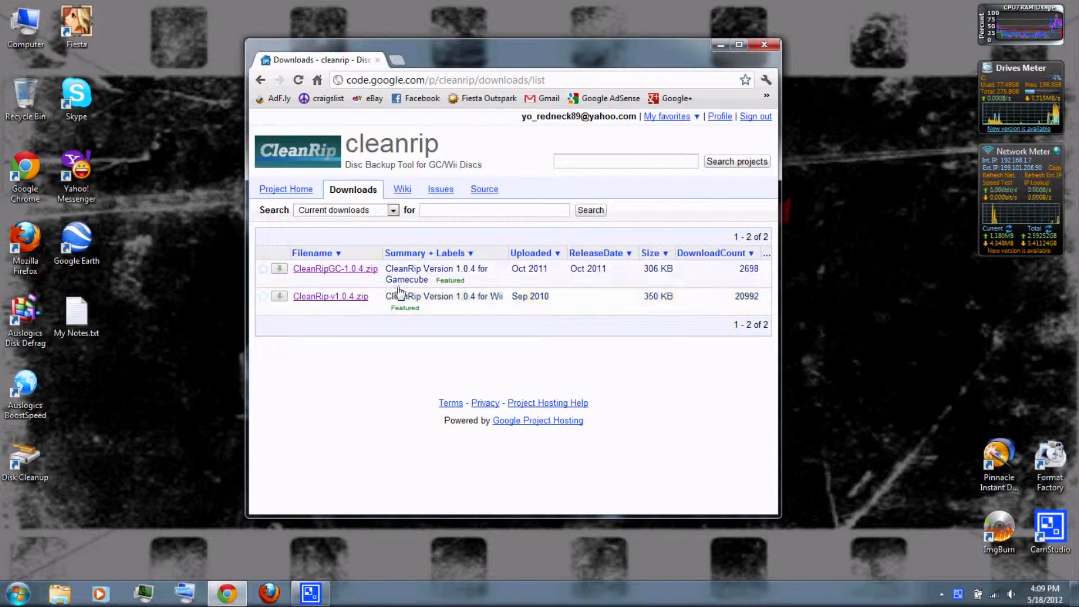
click(331, 296)
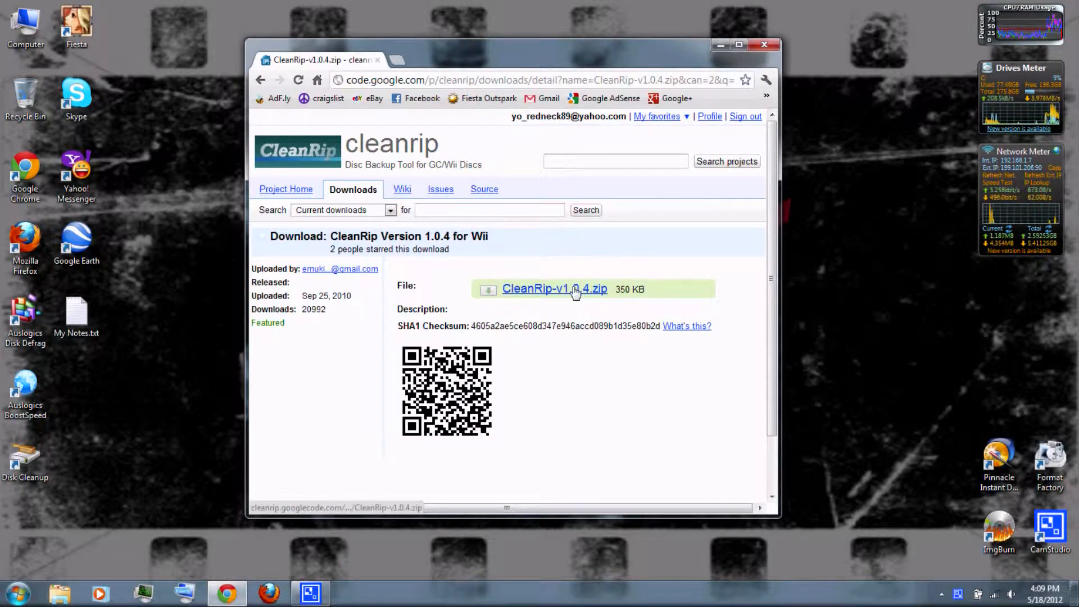
click(554, 289)
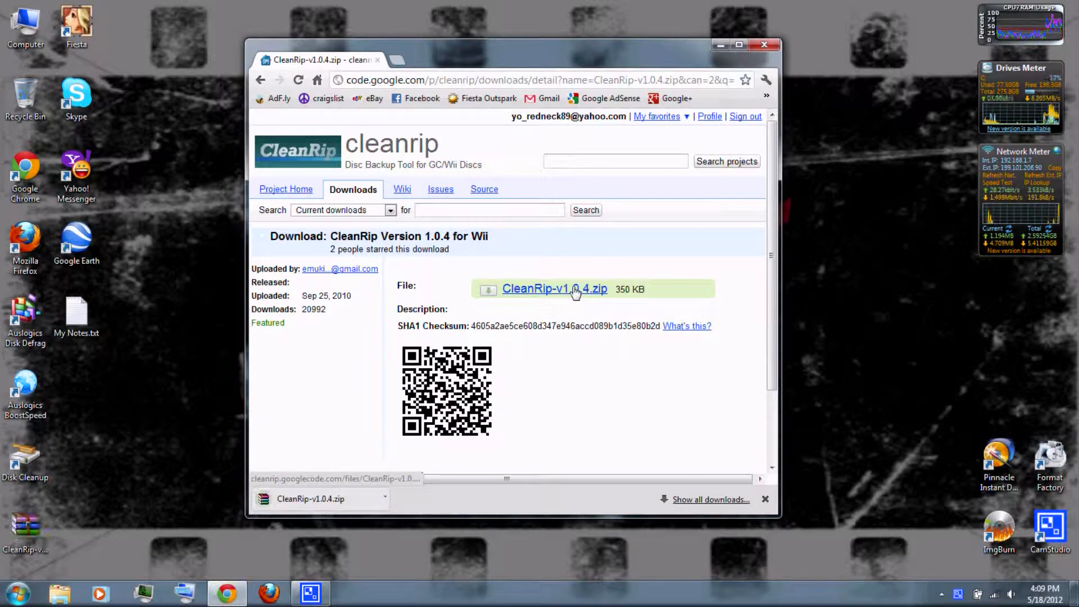
mouse_move(765, 45)
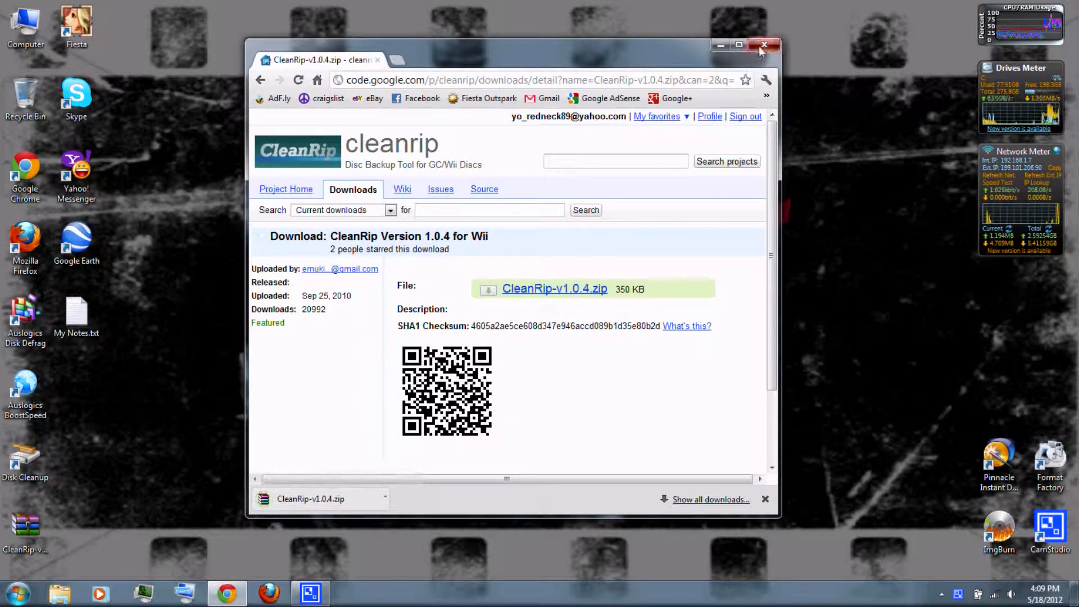
click(764, 45)
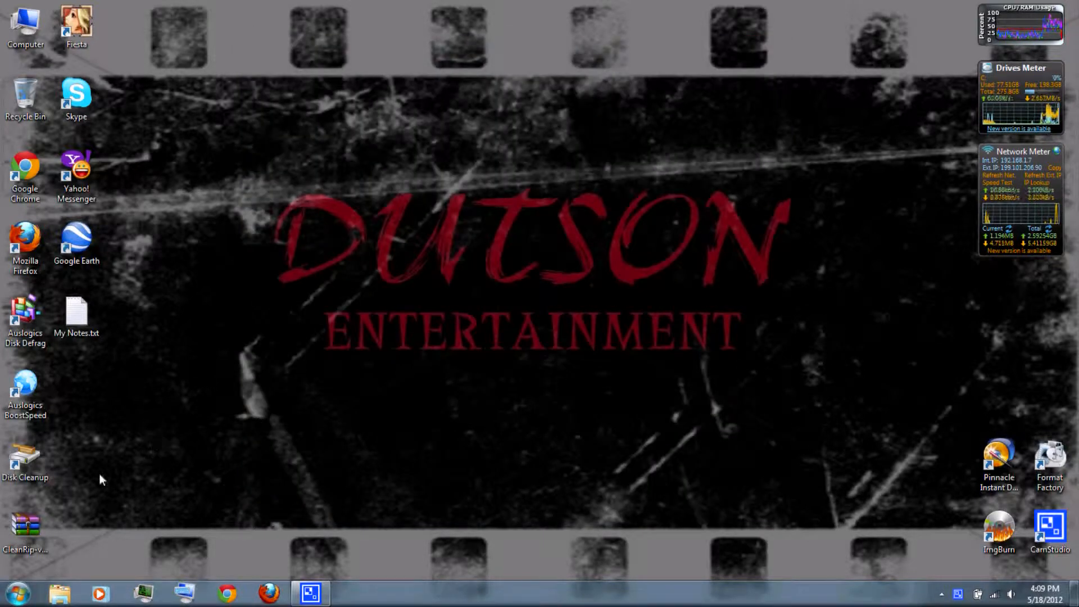
Extract the CleanRip zip on the desktop so its apps folder and readme.txt appear.
right_click(26, 529)
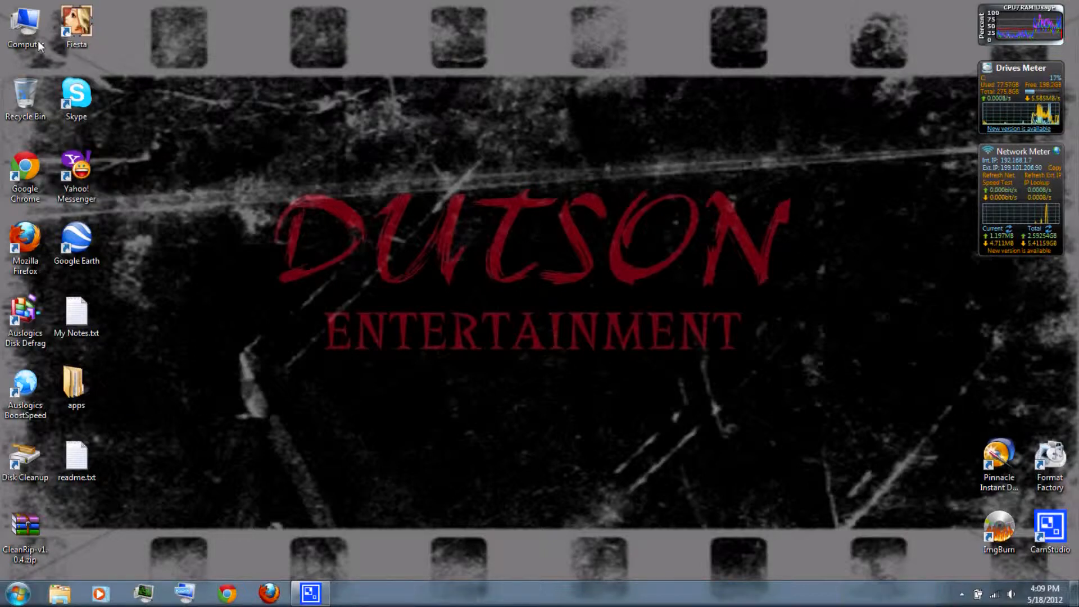
Copy the extracted apps folder into SD Card (D:), merging it with the existing apps folder.
double_click(25, 24)
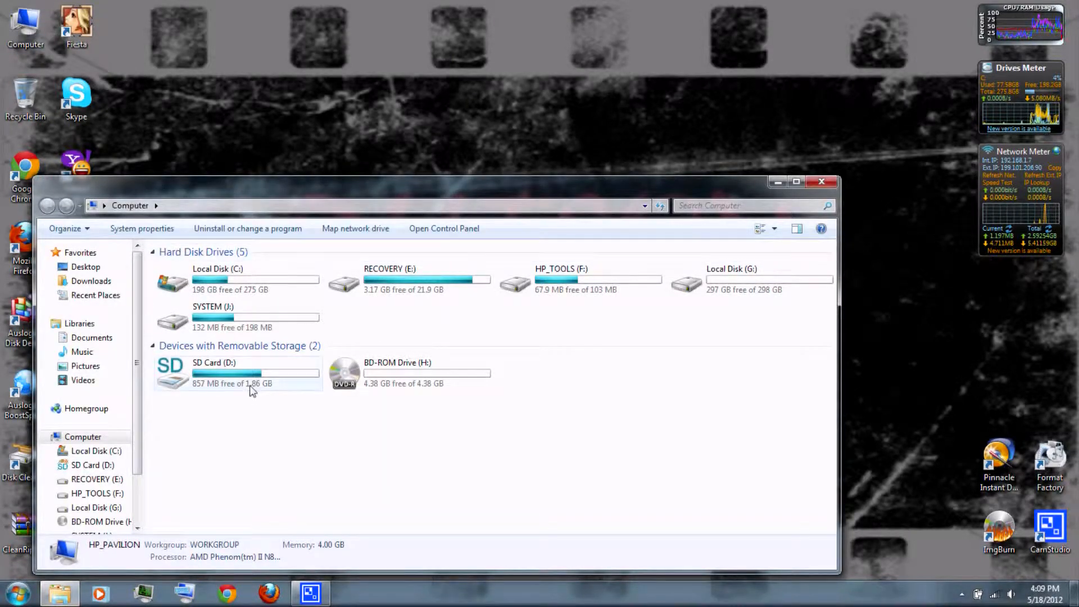
double_click(213, 373)
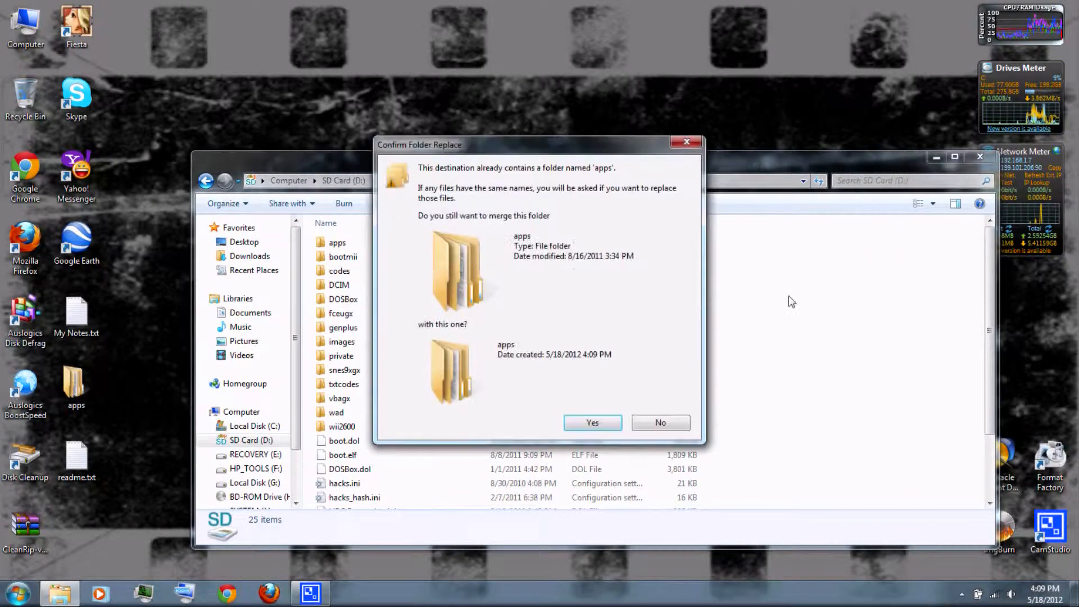
click(592, 422)
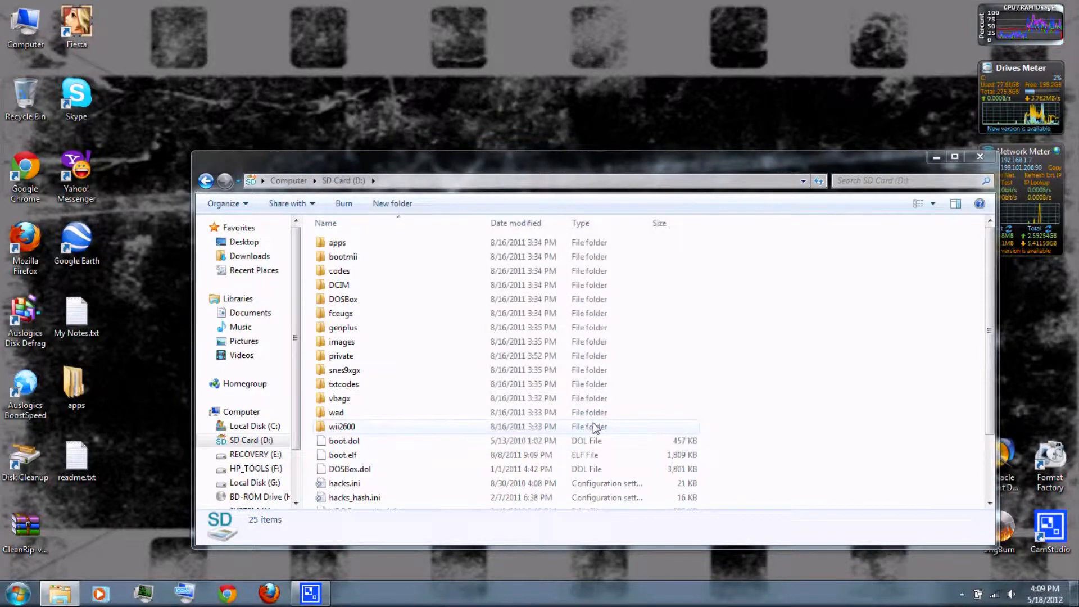
click(337, 243)
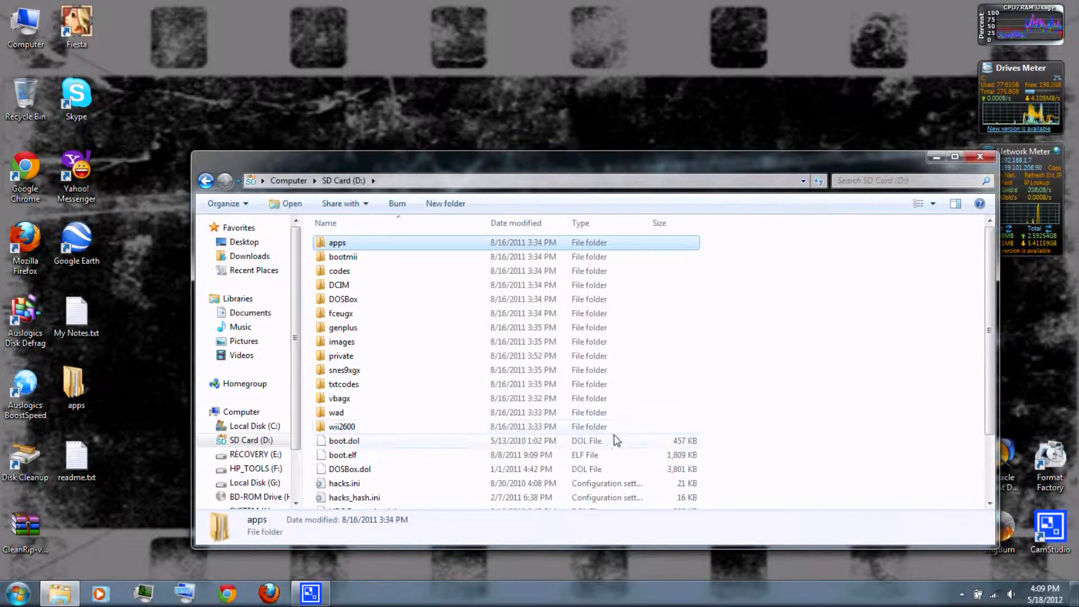
mouse_move(981, 156)
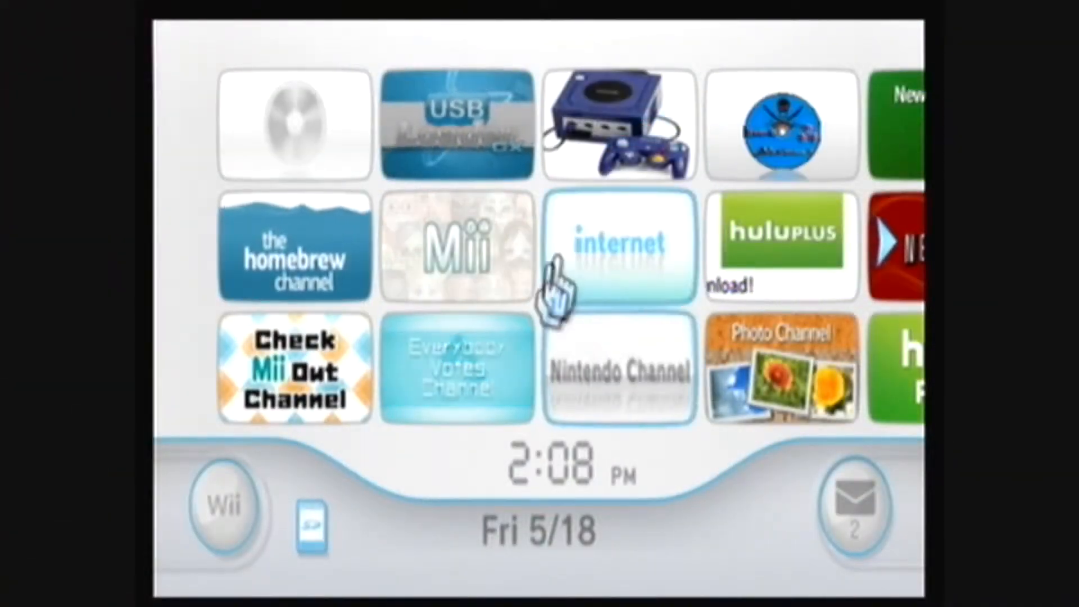
mouse_move(340, 237)
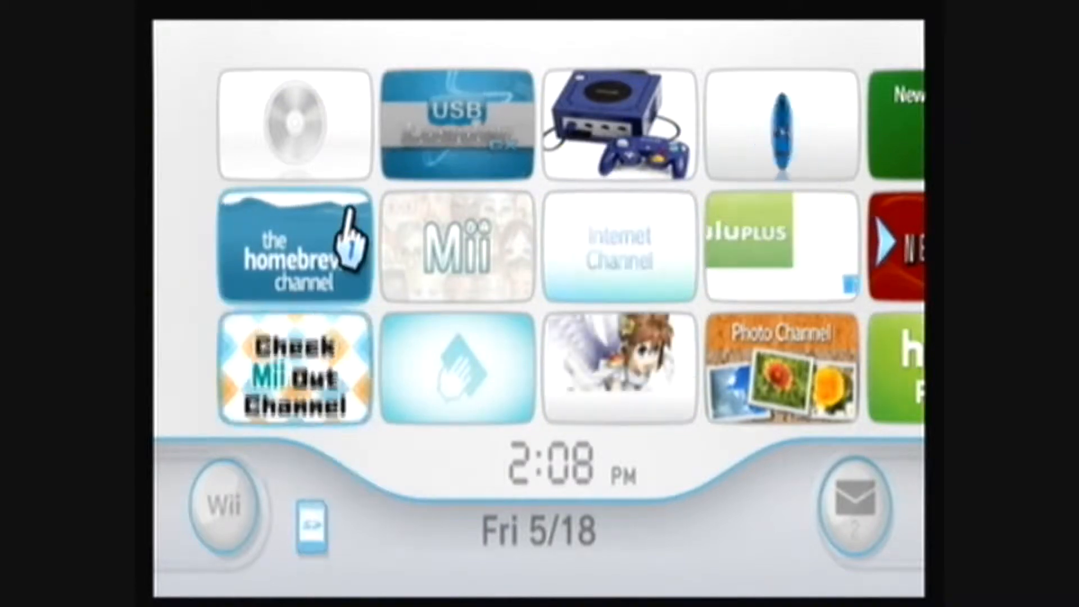
Launch the Homebrew Channel from the Wii System Menu to show its app list.
click(294, 248)
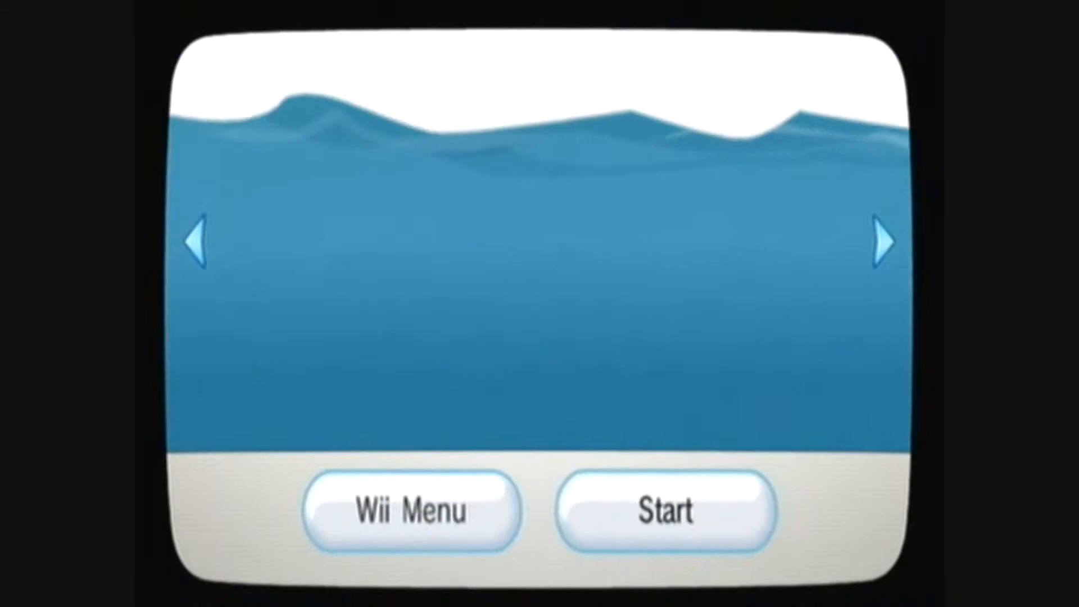
click(666, 510)
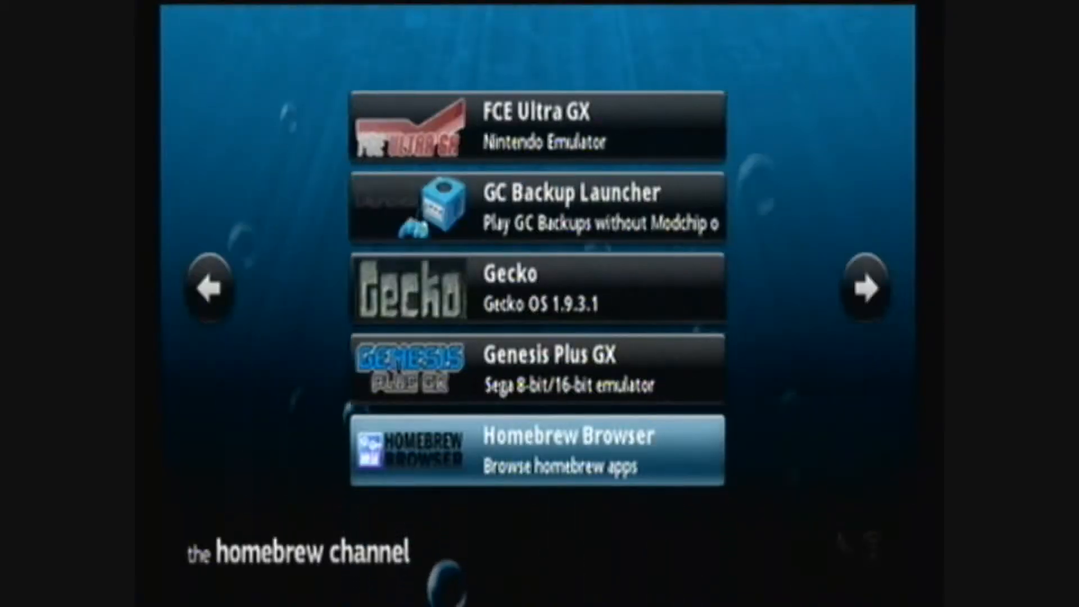
Load CleanRip 1.0.4 from the Homebrew Channel list to reach its disclaimer screen.
click(210, 289)
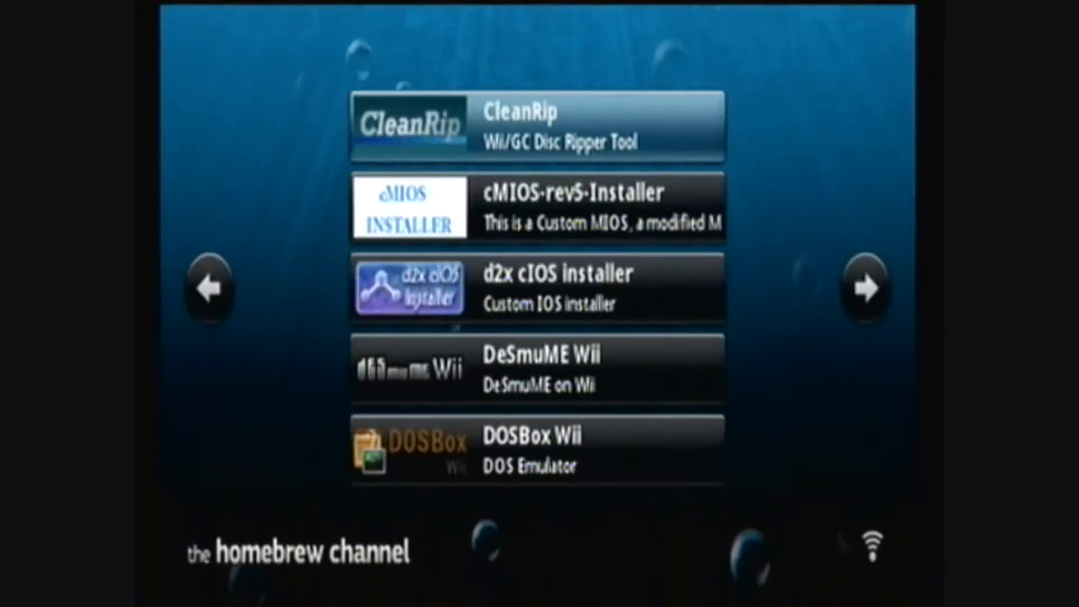
click(537, 125)
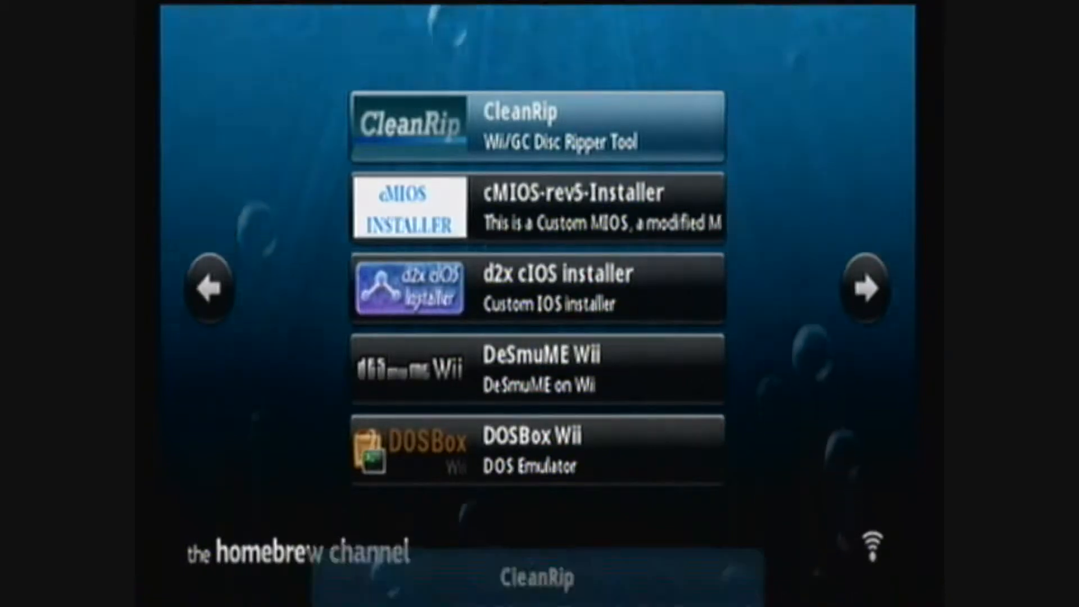
click(537, 126)
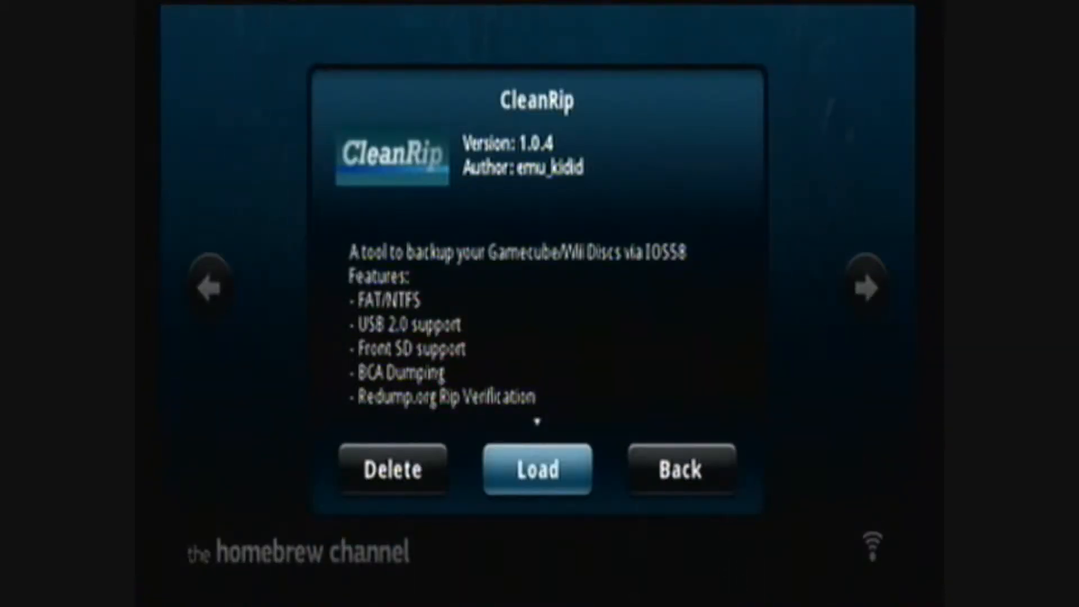
click(538, 469)
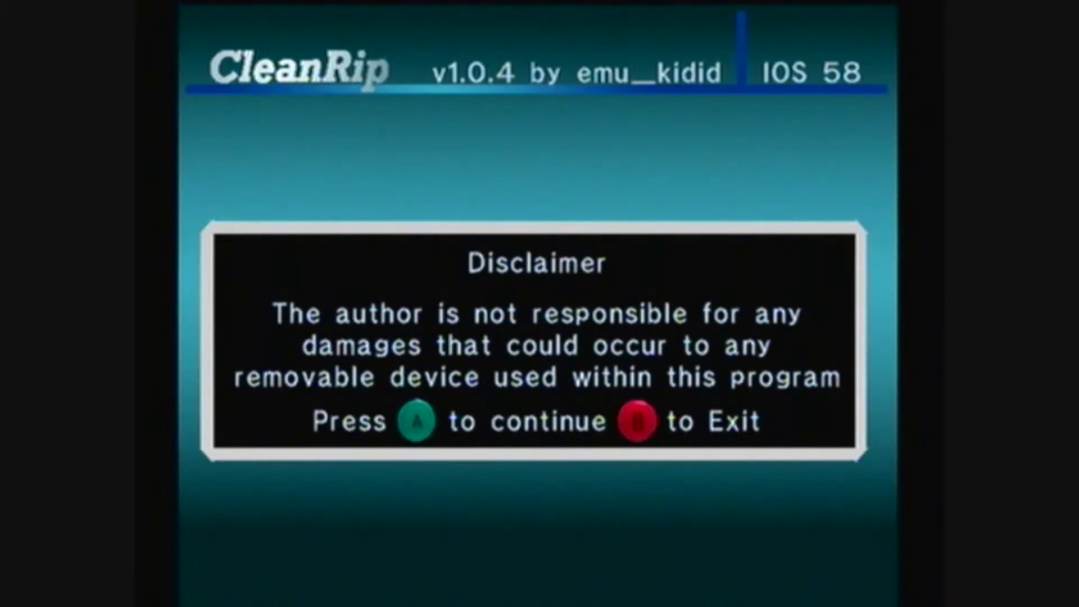
Accept CleanRip's disclaimer, choose USB storage and continue with the GameCube disc inserted.
key(a)
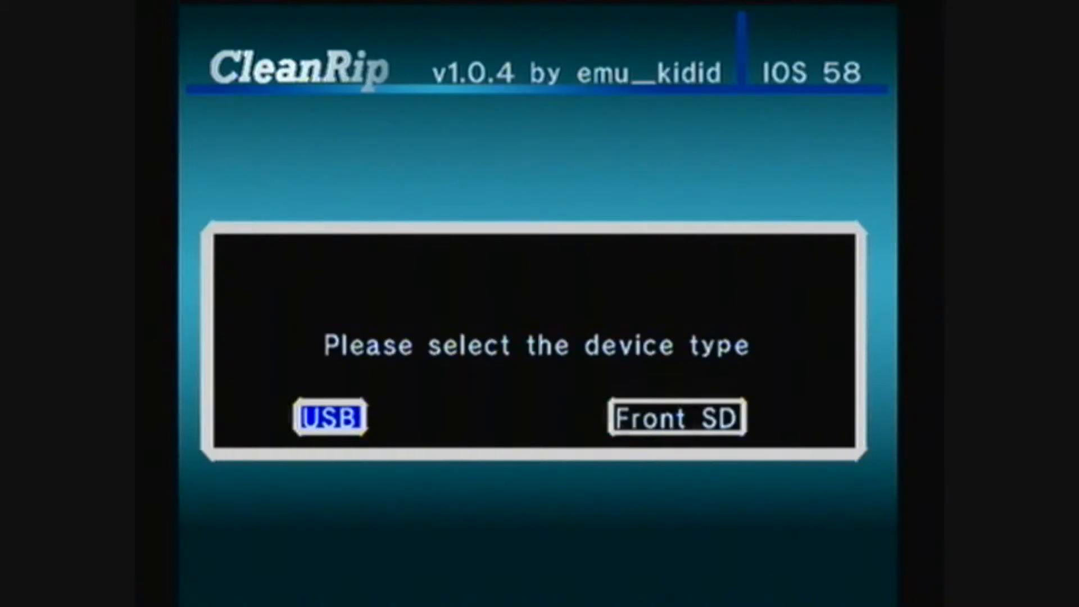
click(329, 417)
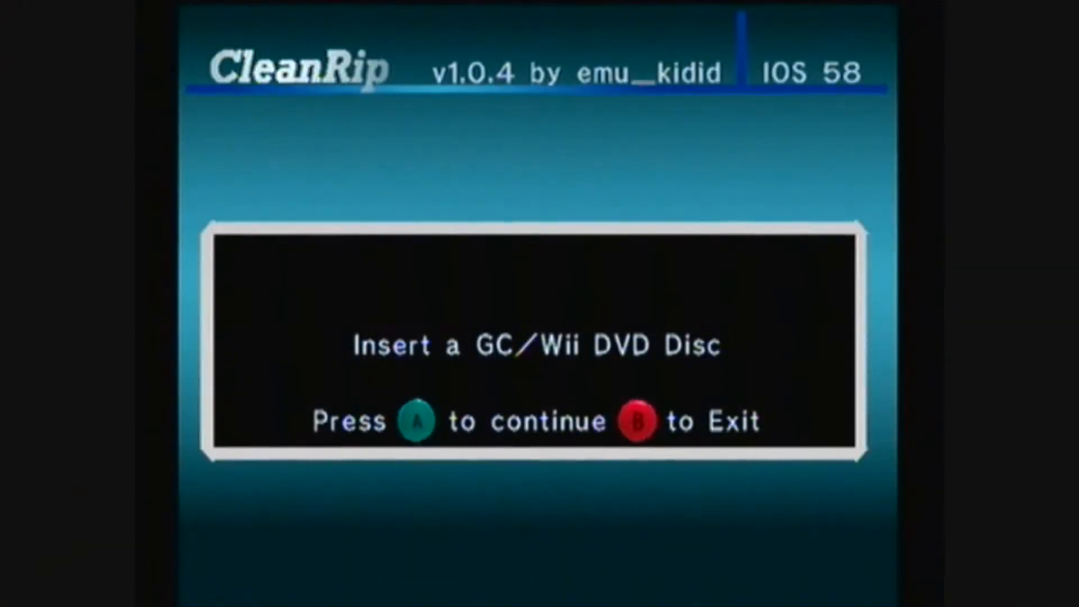
key(a)
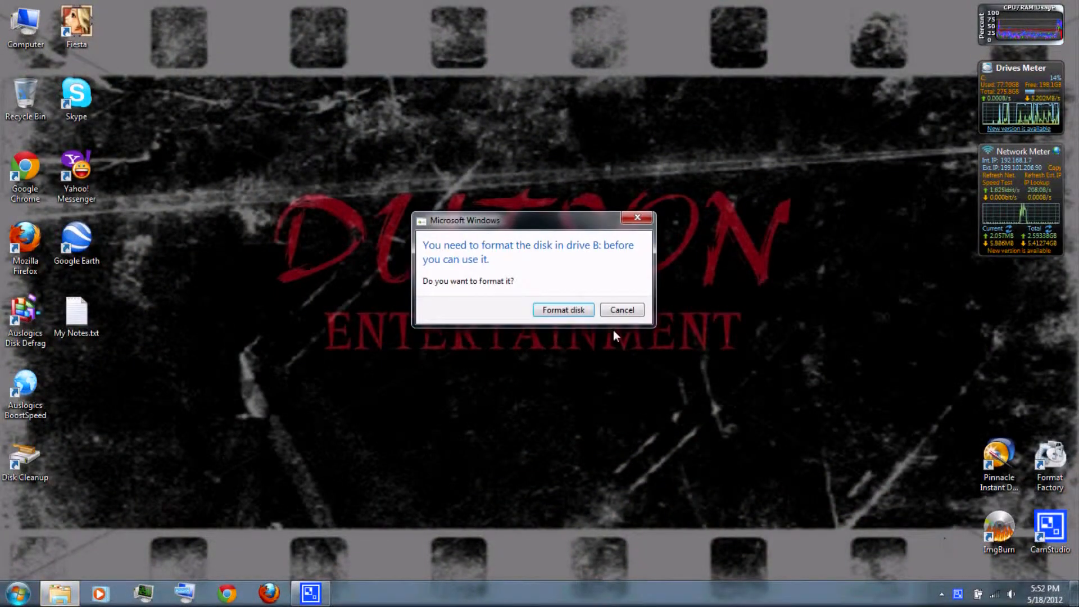
Cancel the format prompt and copy the ripped GZLE01.iso from Local Disk (A:) to the desktop.
click(621, 311)
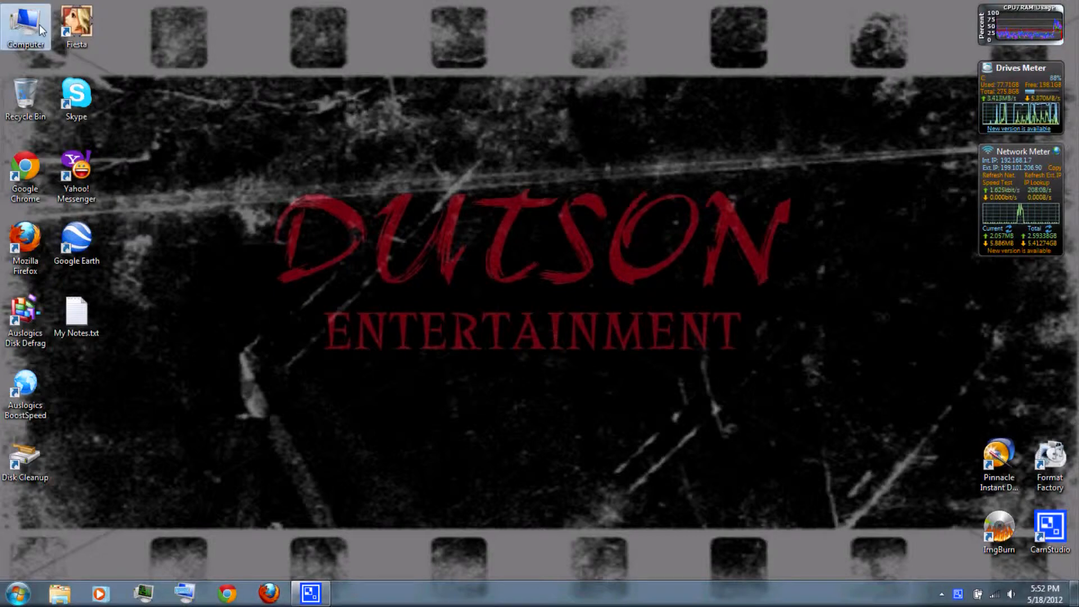
double_click(26, 23)
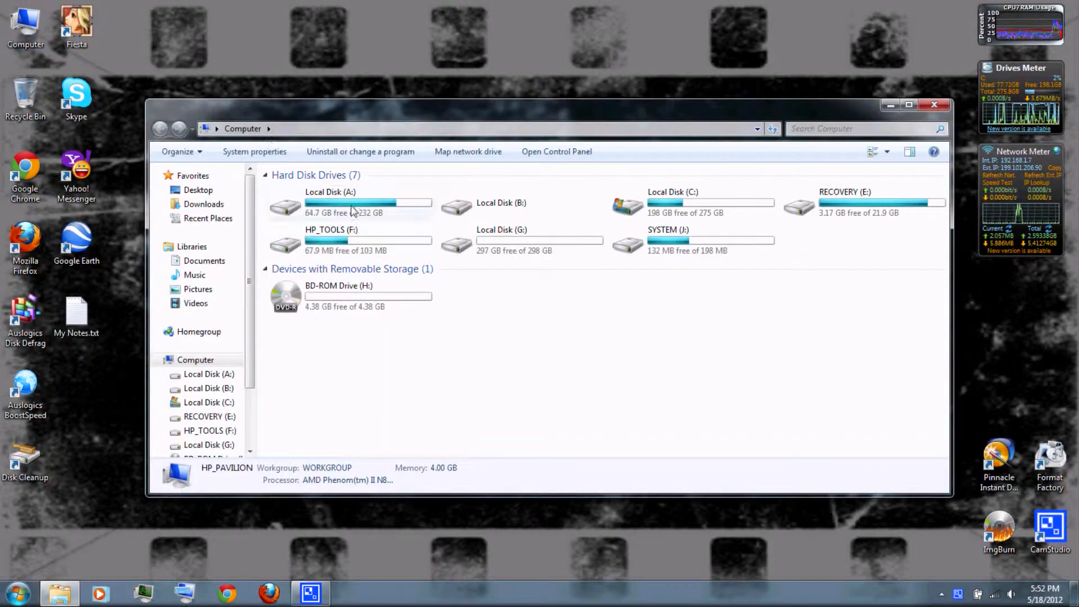
double_click(330, 203)
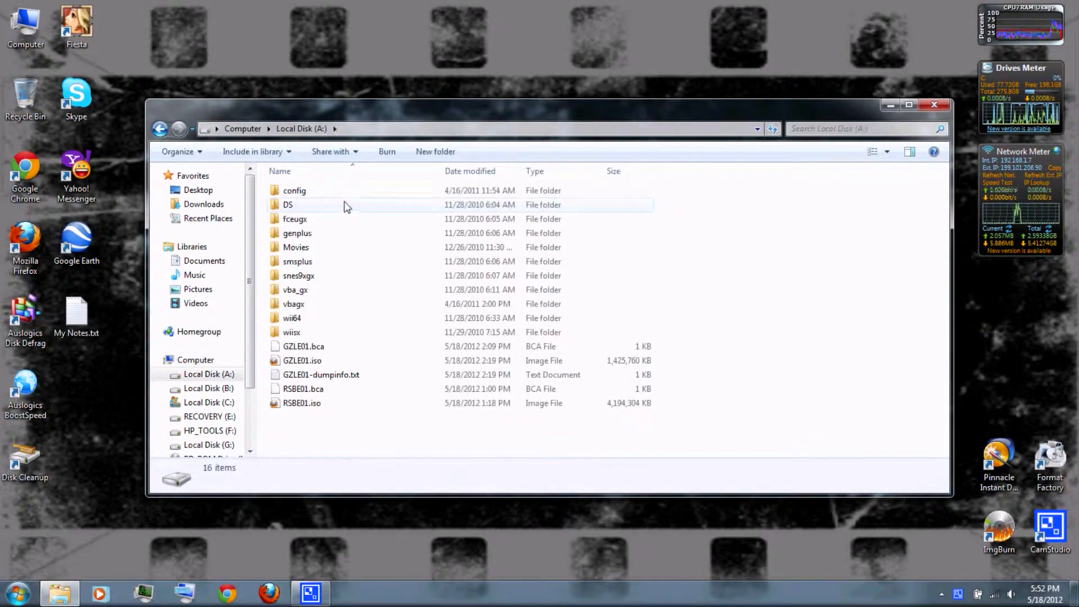
click(301, 361)
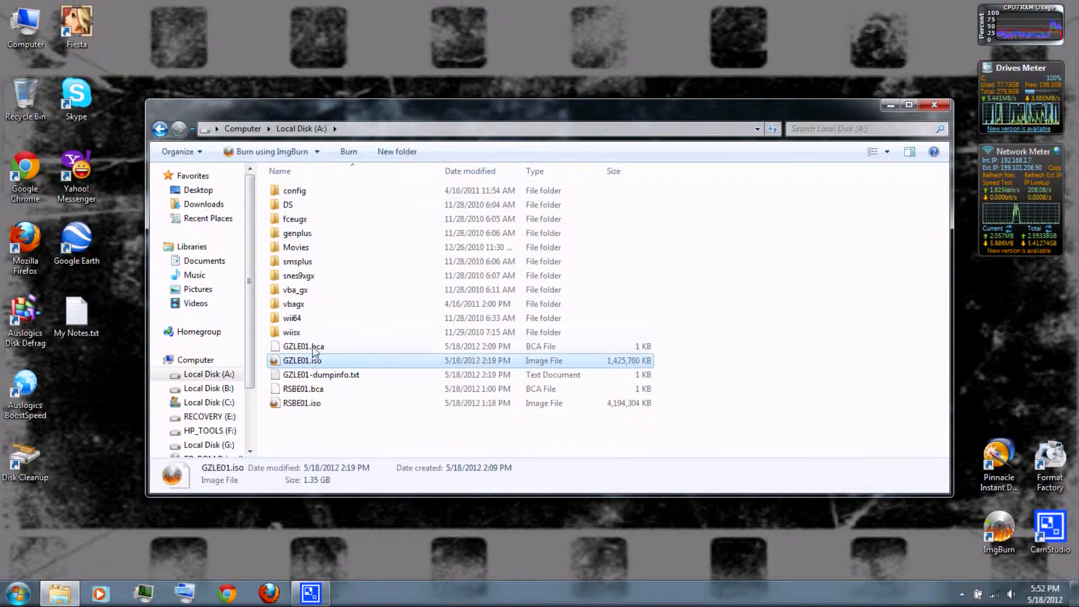
mouse_move(619, 363)
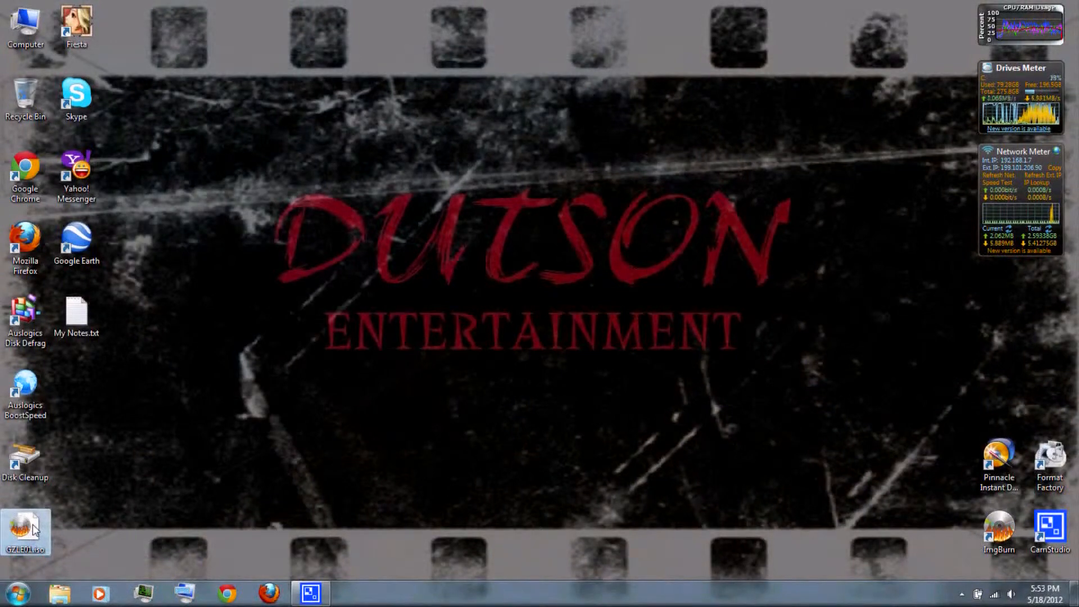
Burn GZLE01.iso to the DVD-R in ImgBurn at 3x write speed and acknowledge the successful burn.
double_click(26, 533)
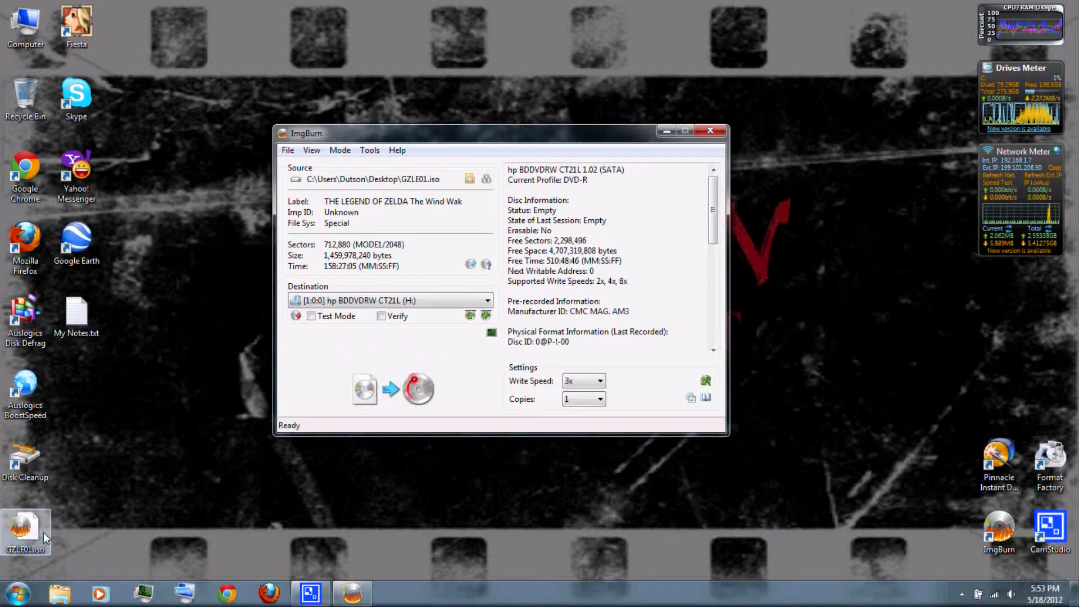
mouse_move(344, 333)
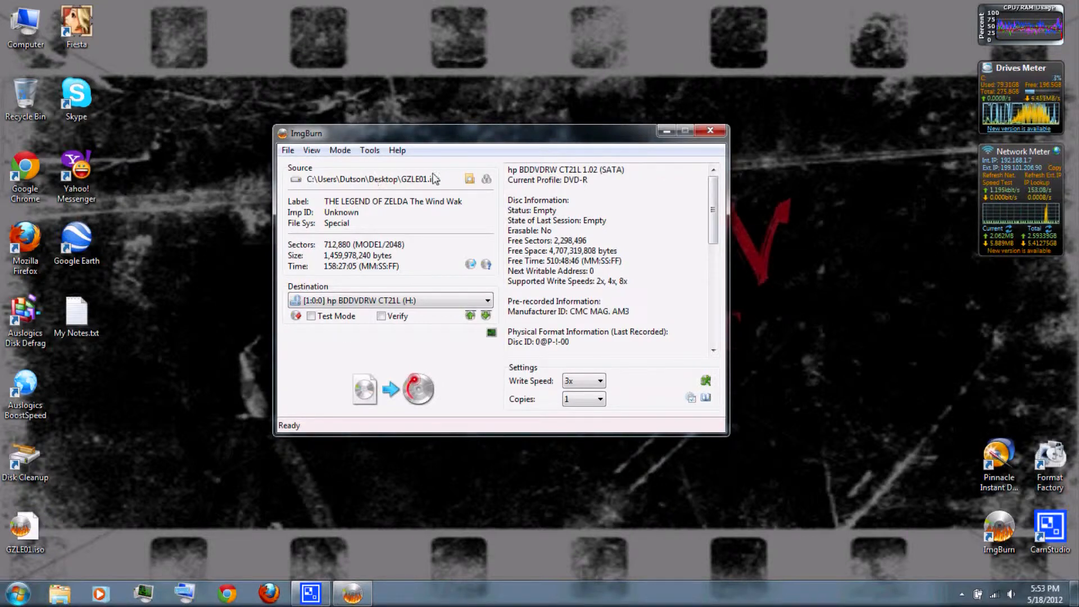
mouse_move(470, 179)
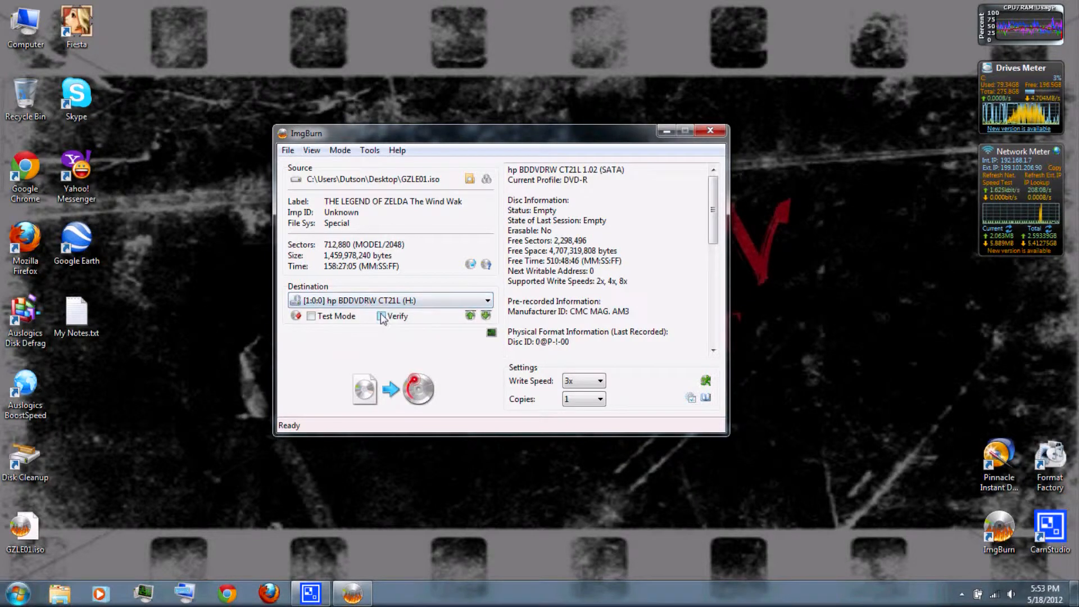
click(599, 381)
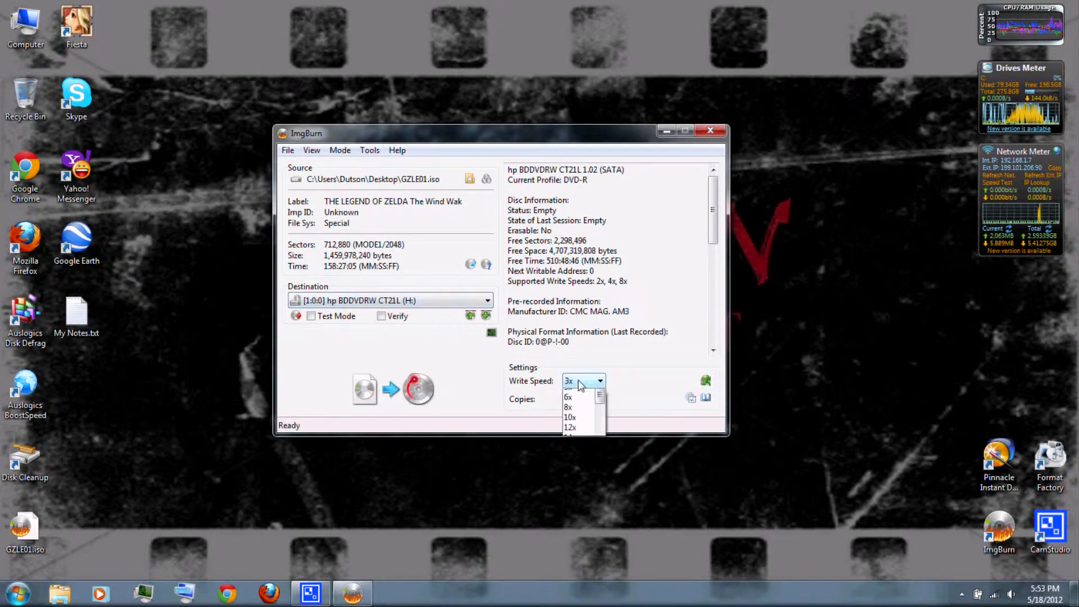
click(599, 381)
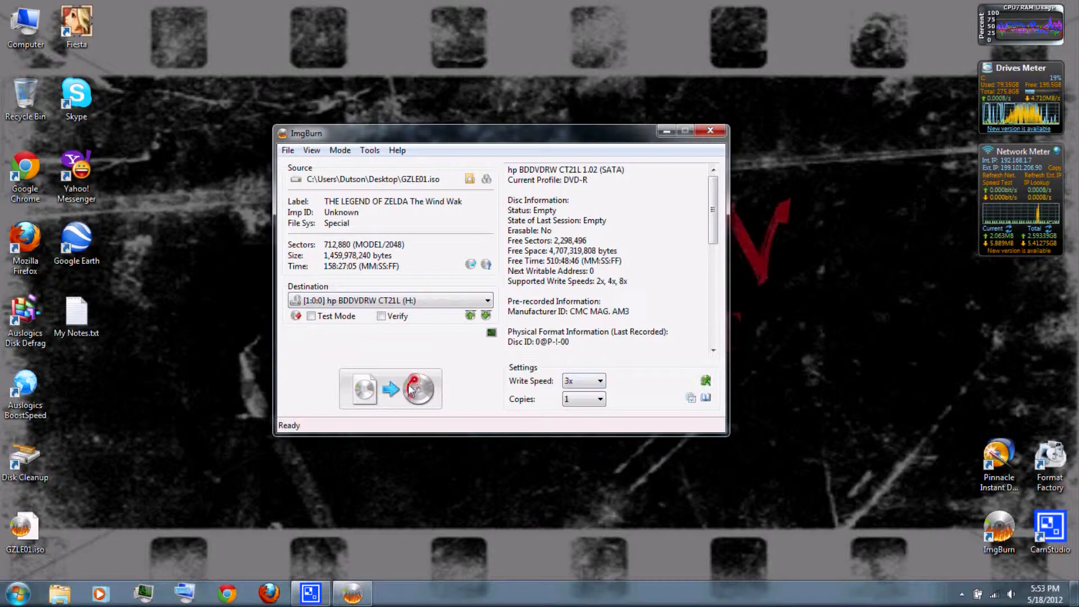
click(390, 389)
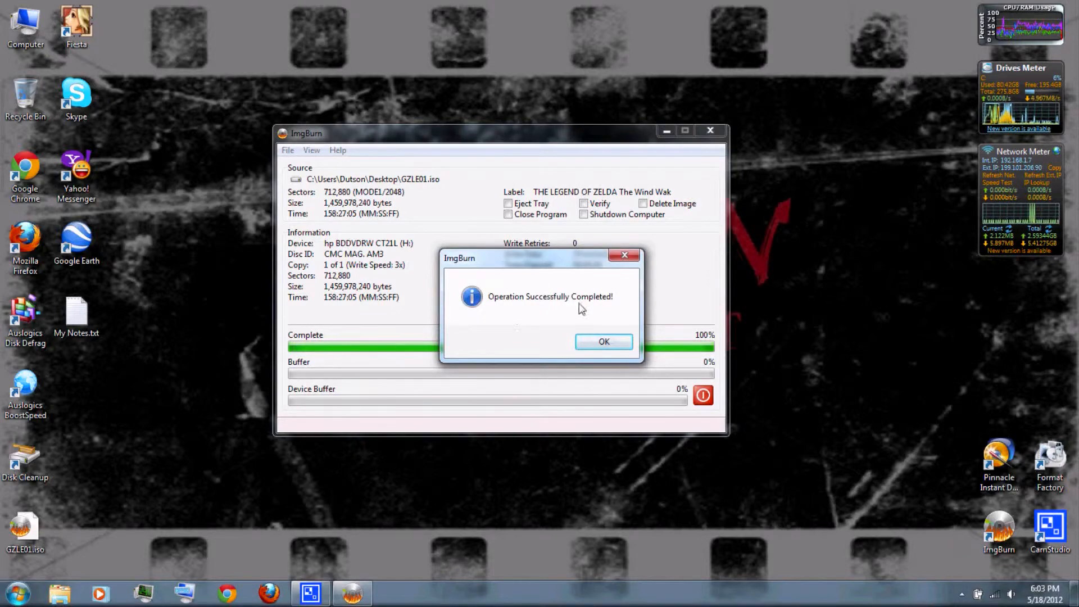
click(603, 342)
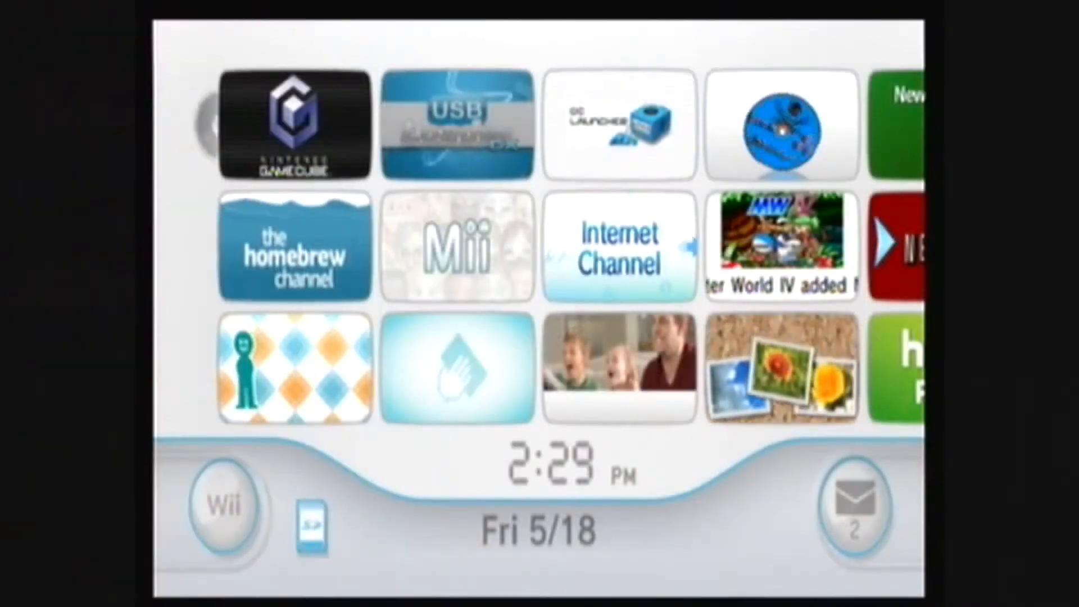
mouse_move(294, 125)
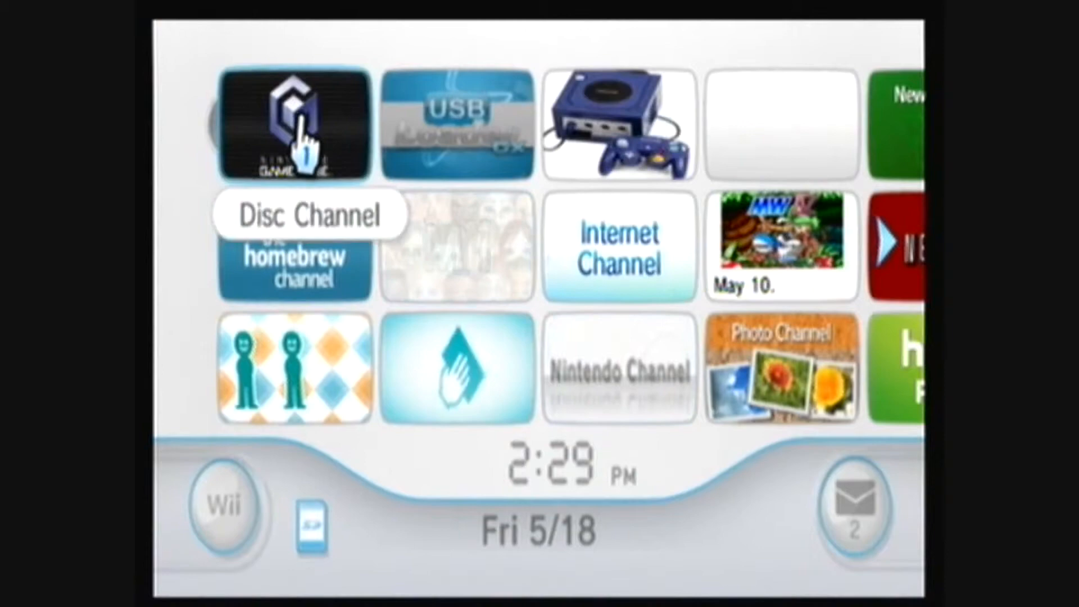
mouse_move(616, 123)
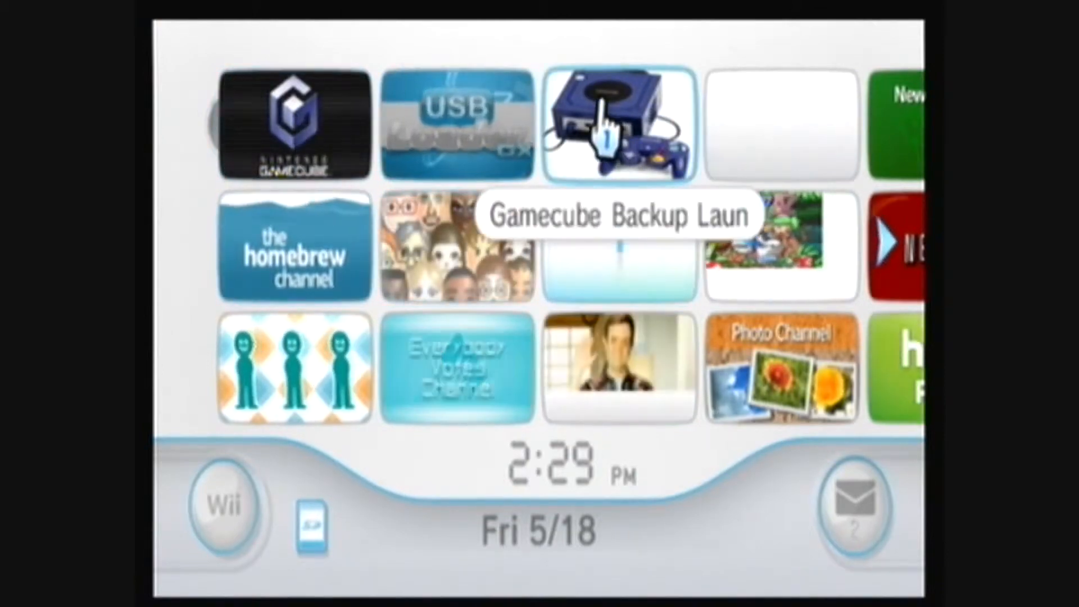
Open the Gamecube Backup Launcher channel's start screen from the Wii Menu.
click(617, 123)
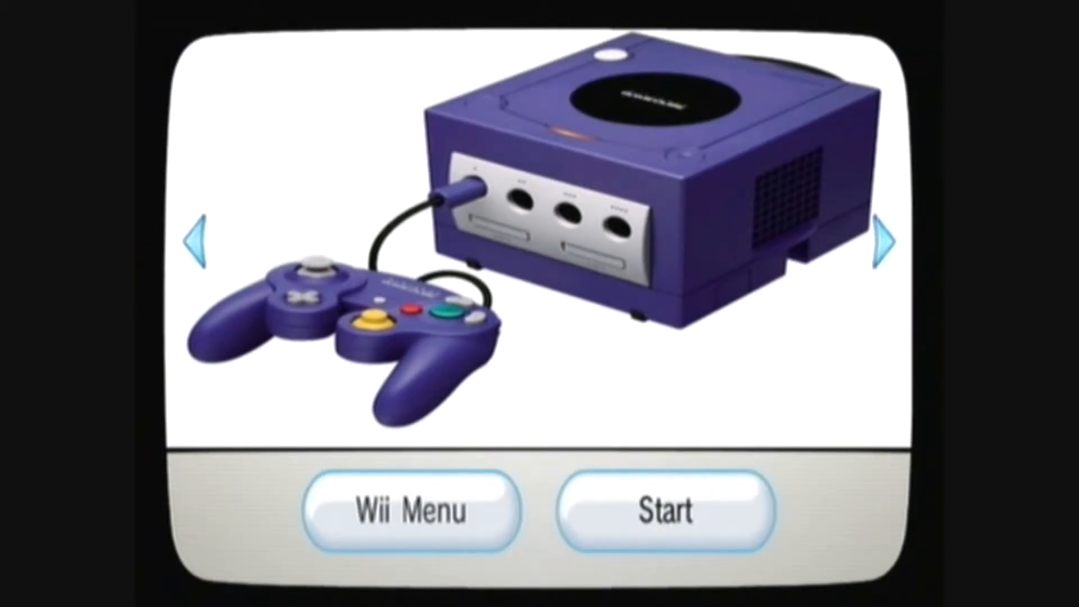
Start the burned Wind Waker backup and choose Quest Log 1 on its File Selection screen.
click(665, 510)
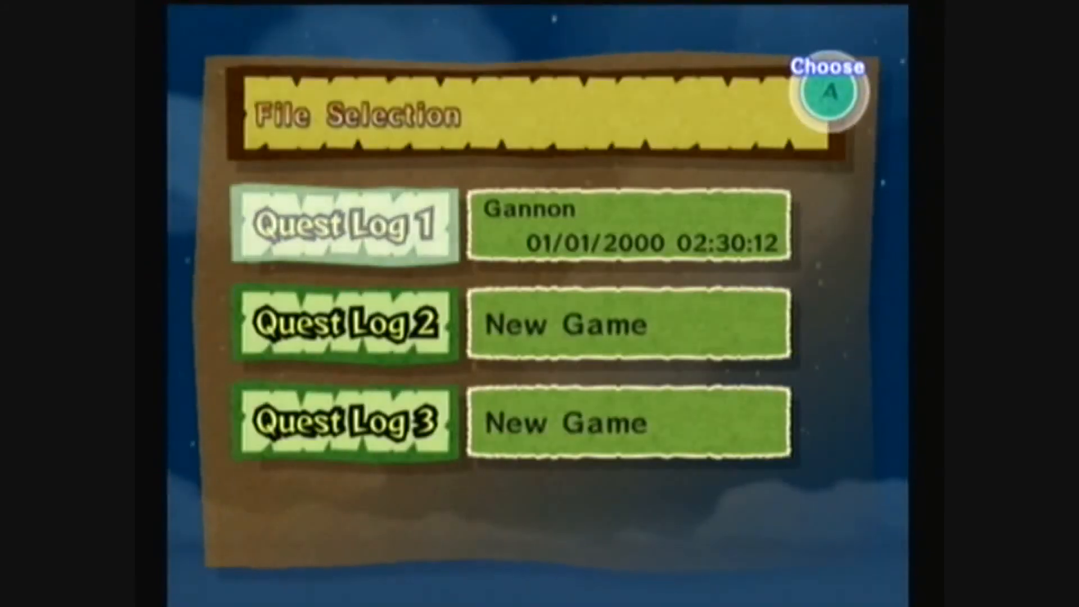
click(344, 226)
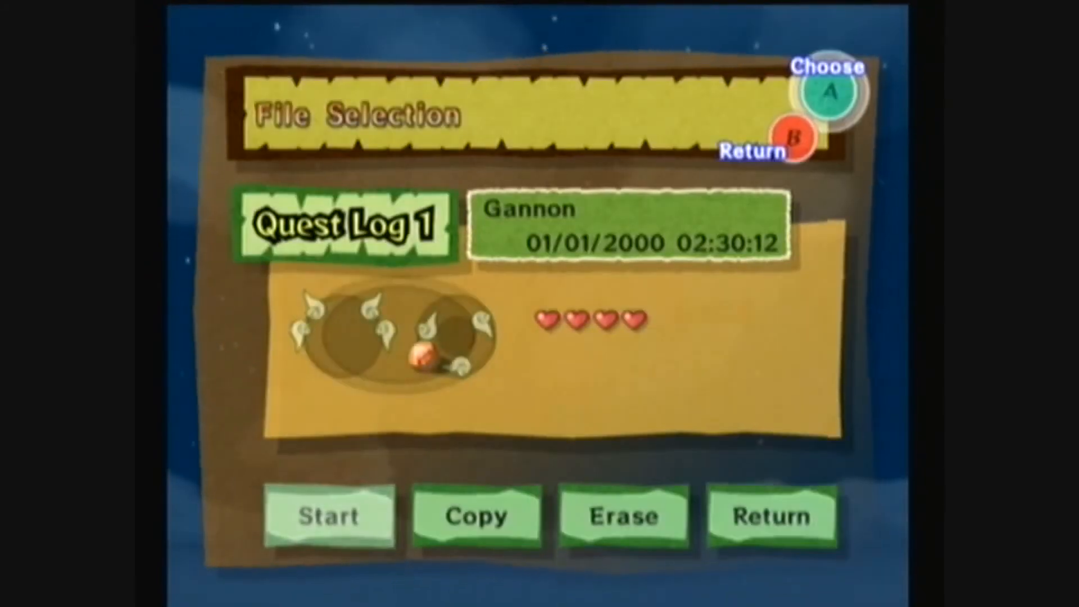